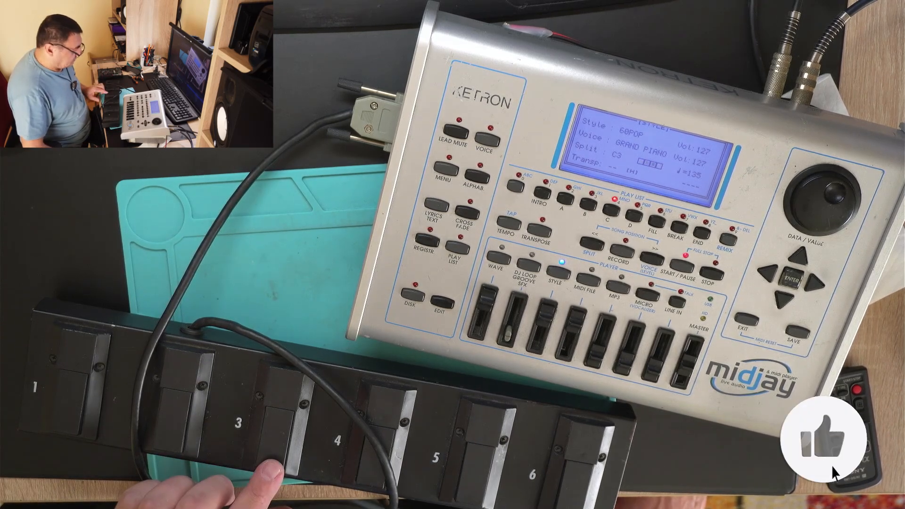
left_click(827, 439)
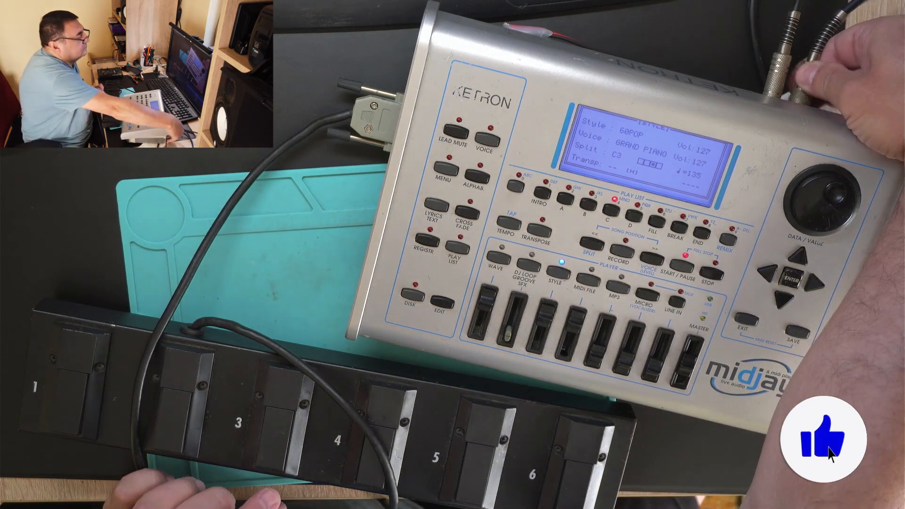